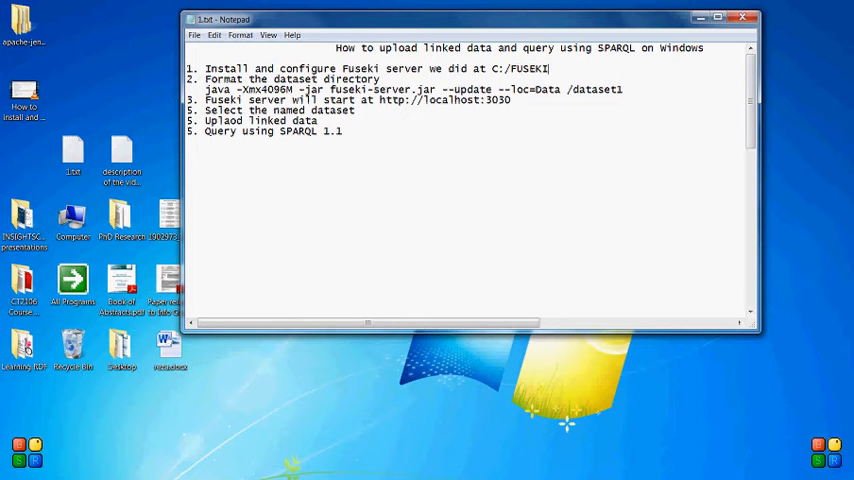
Highlight the C:/FUSEKI install path in the Notepad instructions, then clear it.
double_click(520, 68)
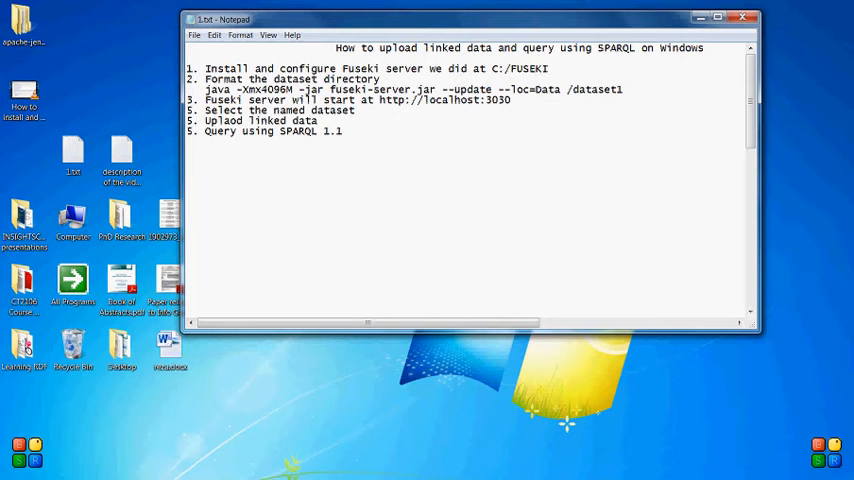
double_click(519, 68)
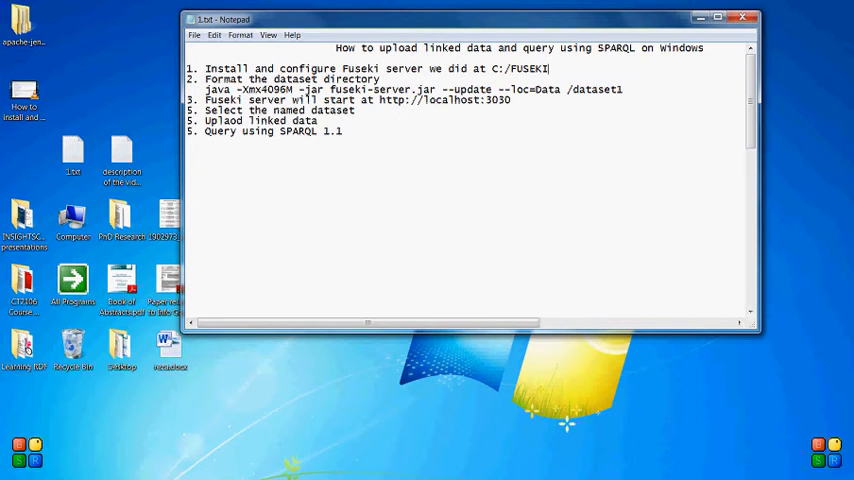
double_click(531, 68)
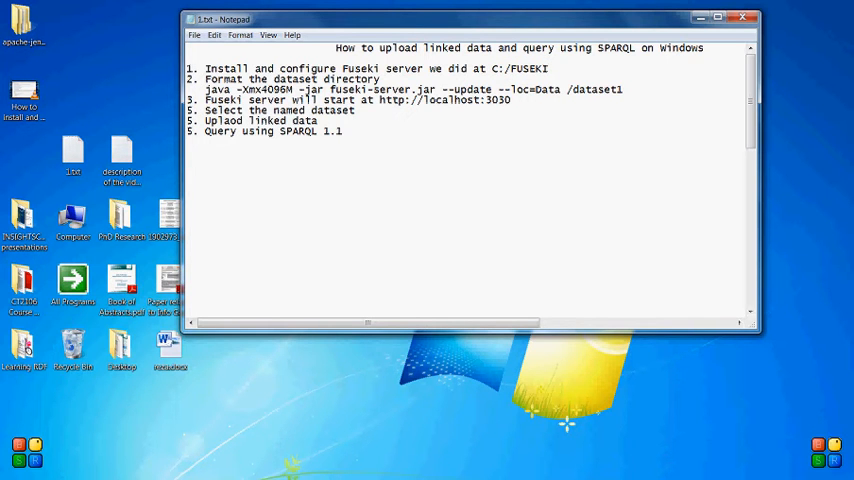
double_click(519, 68)
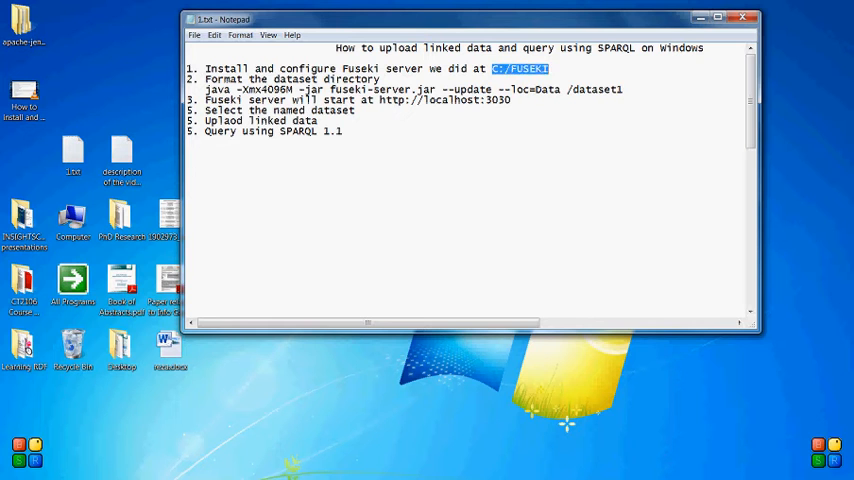
click(548, 68)
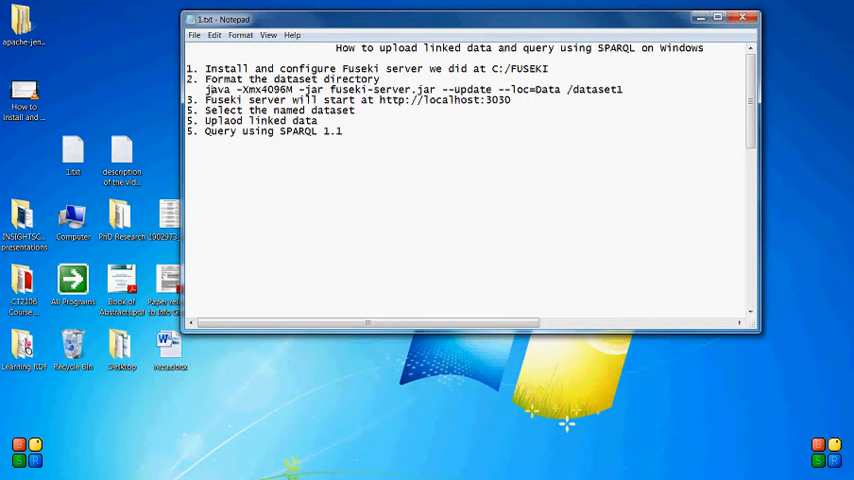
Point out Xmx4096M and dataset1, then select the whole fuseki-server.jar --update --loc=Data /dataset1 command.
double_click(267, 90)
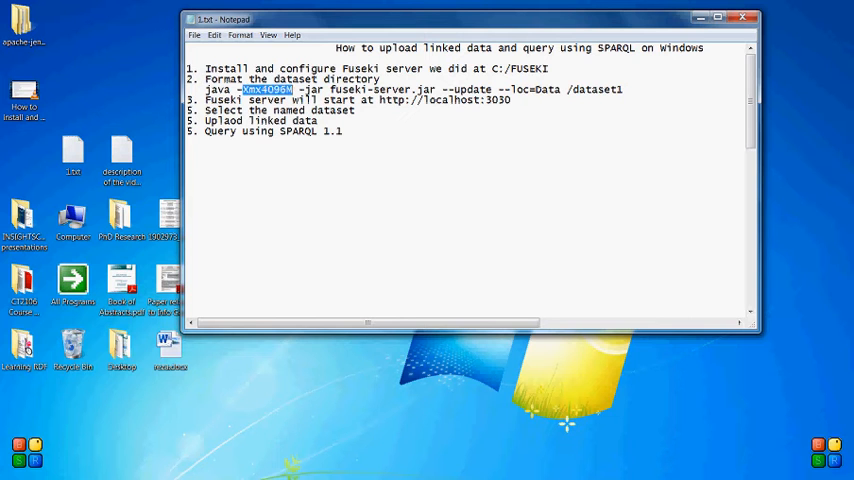
double_click(350, 89)
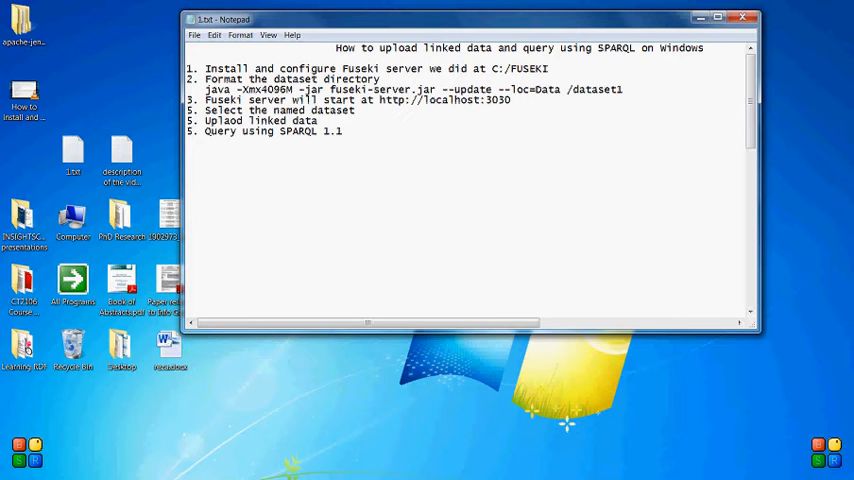
double_click(370, 90)
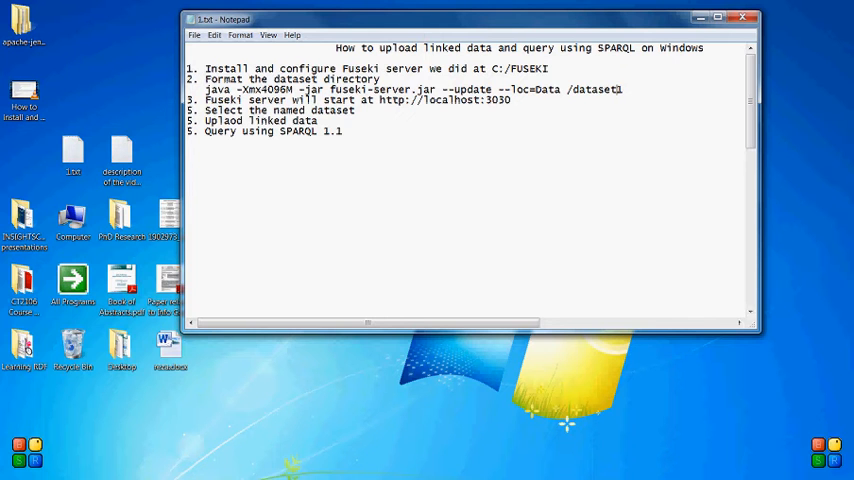
double_click(594, 89)
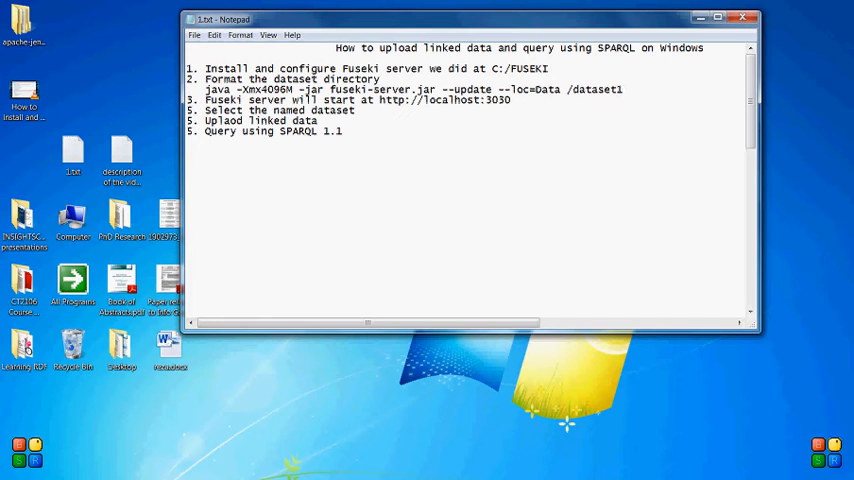
triple_click(410, 89)
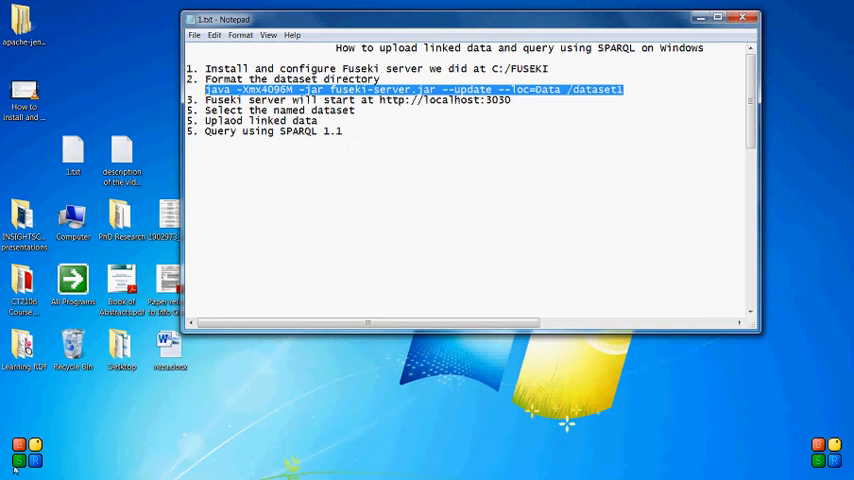
Open Command Prompt in C:/FUSEKI and run the pasted fuseki-server.jar dataset1 update command.
click(18, 461)
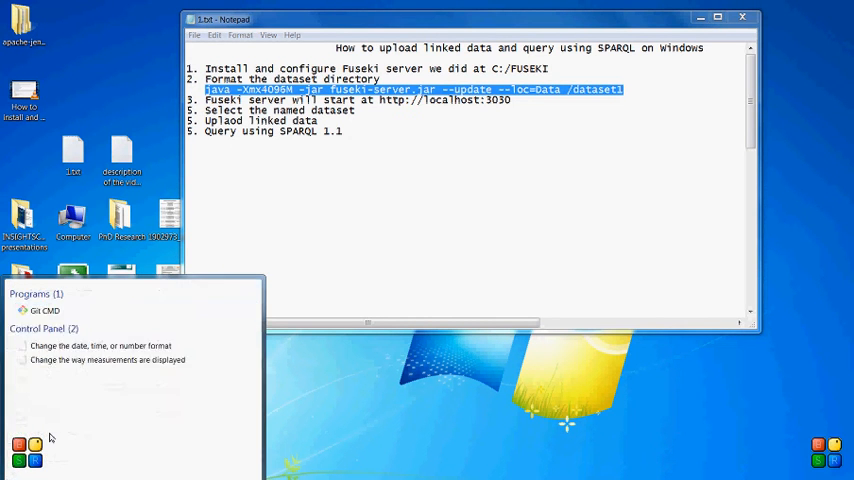
click(45, 310)
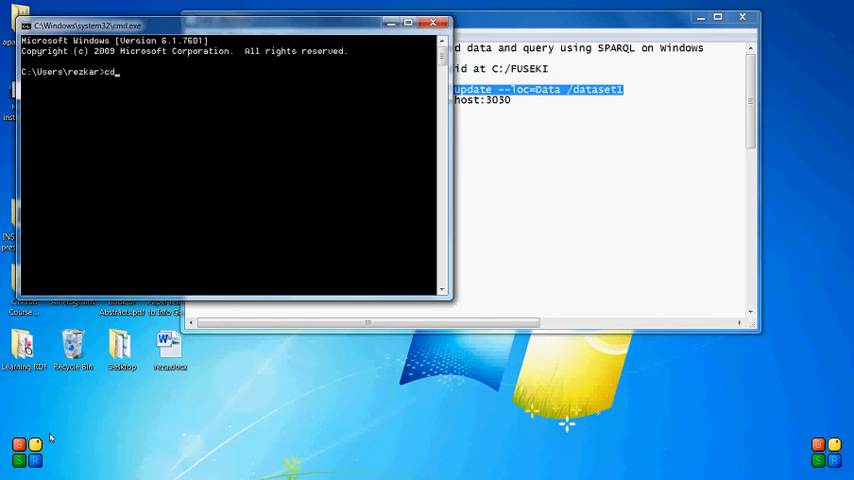
text(C:)
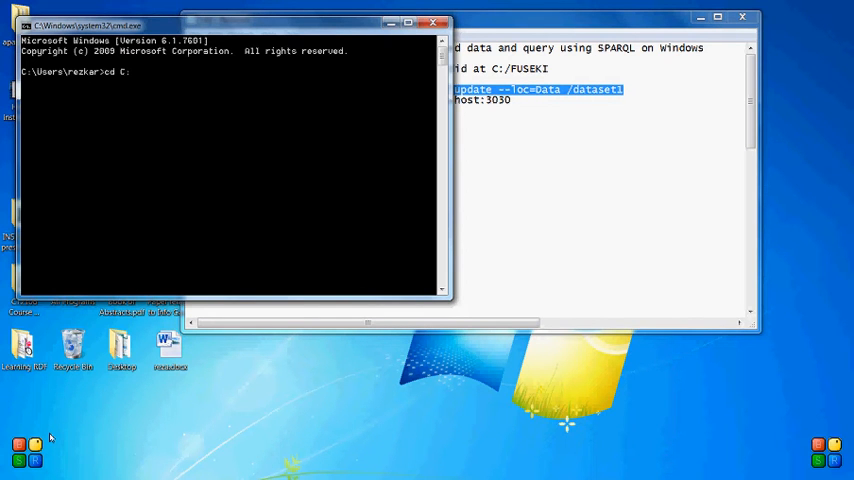
text(/FUSE)
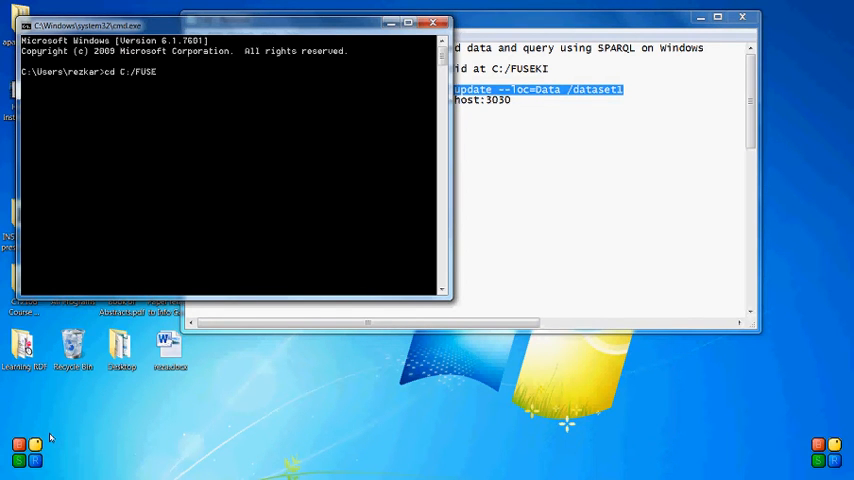
text(KI)
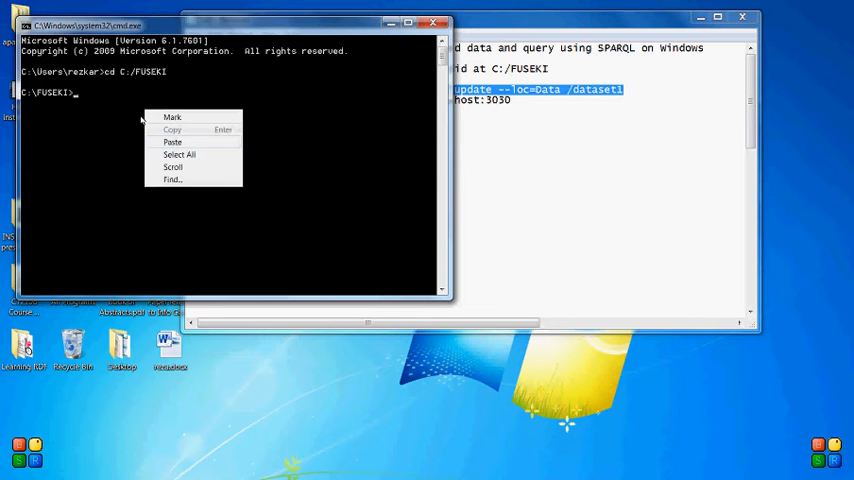
click(172, 141)
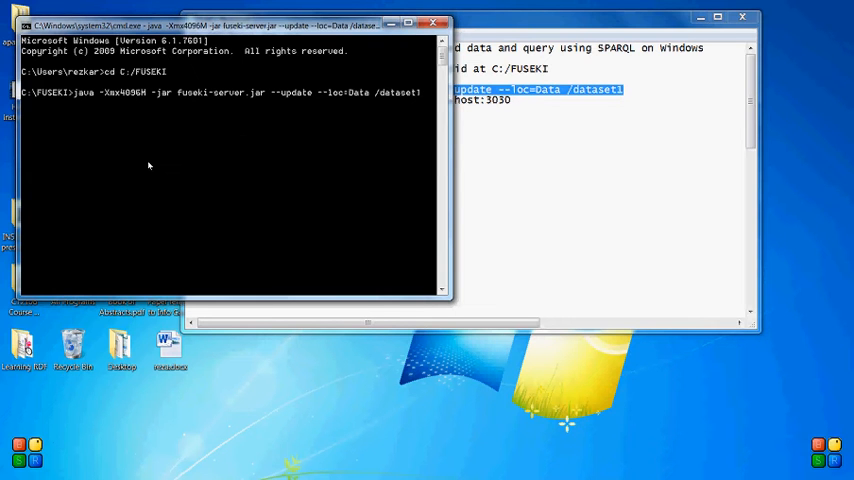
key(Return)
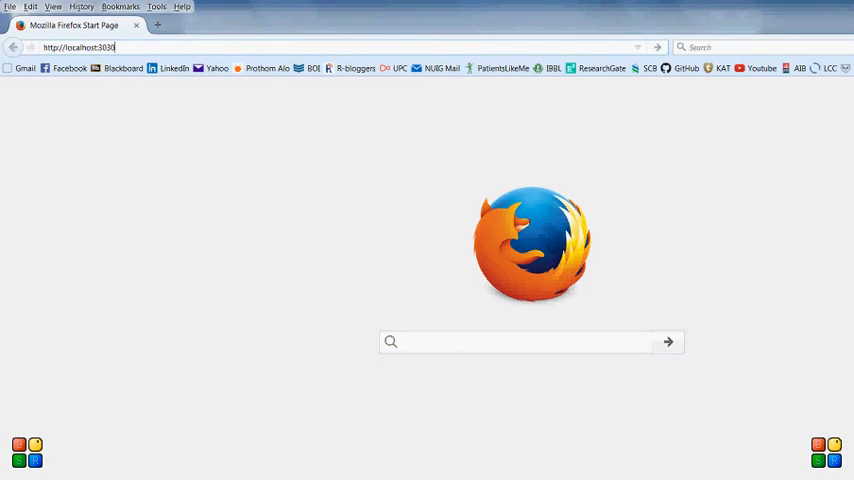
key(Return)
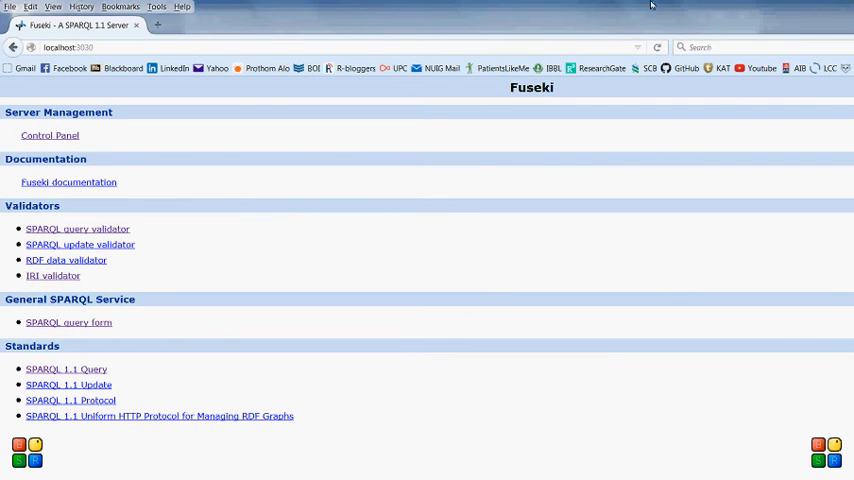
mouse_move(447, 113)
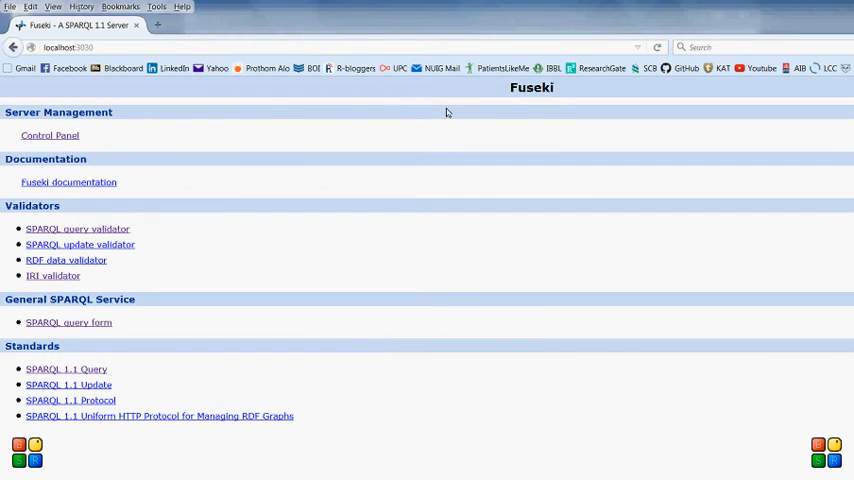
mouse_move(92, 125)
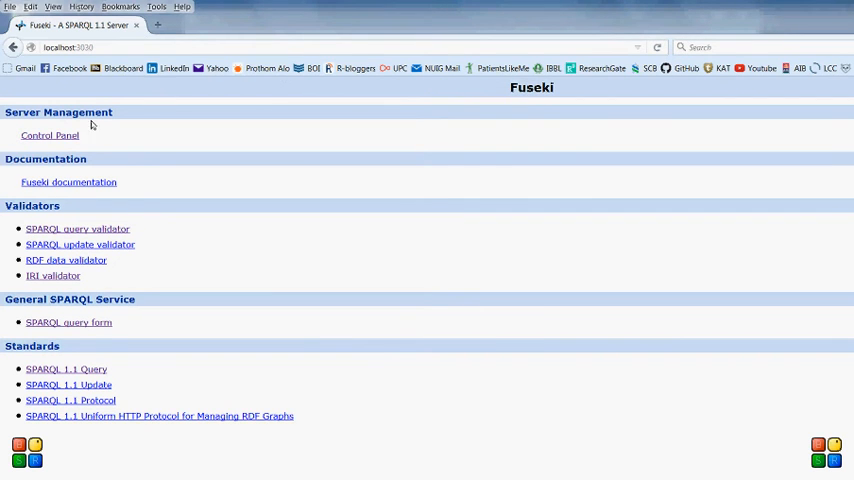
mouse_move(199, 155)
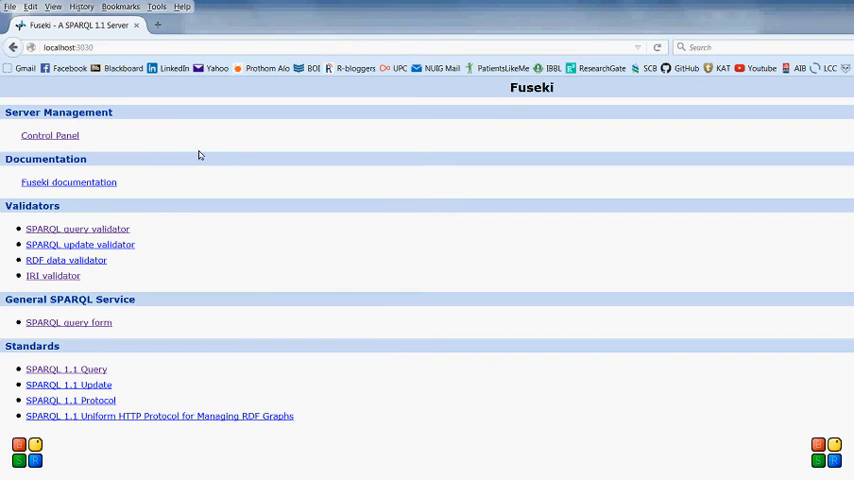
mouse_move(98, 110)
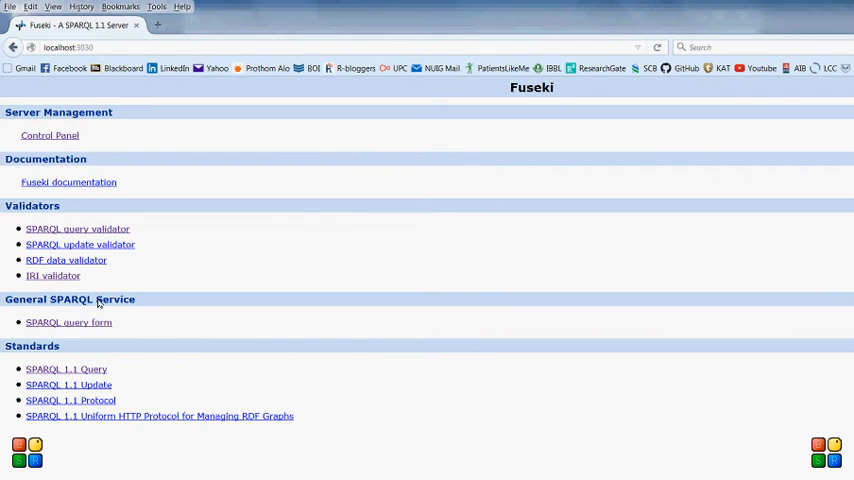
mouse_move(85, 284)
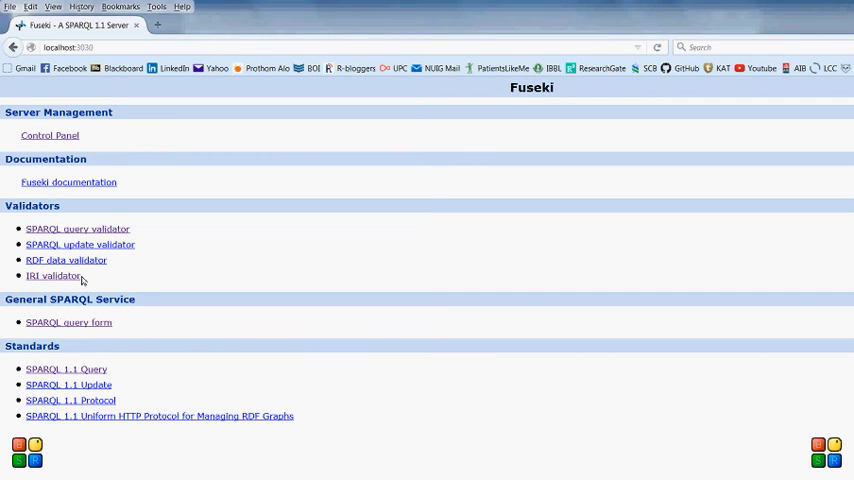
mouse_move(208, 175)
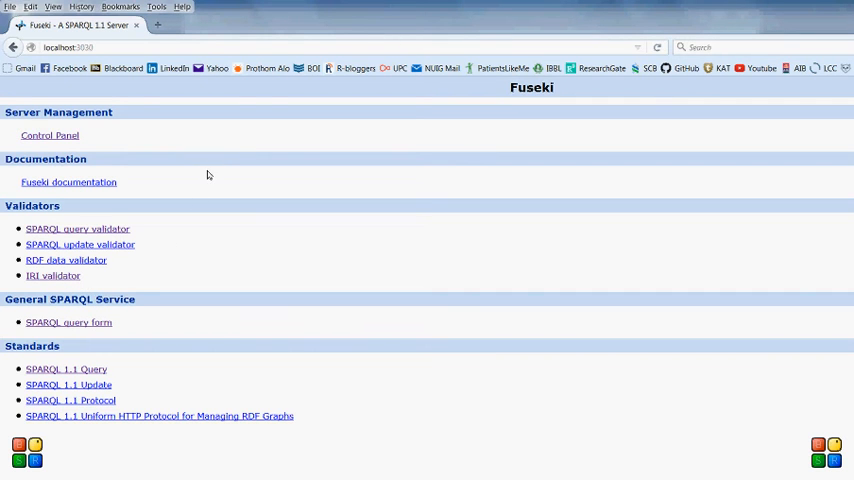
mouse_move(83, 120)
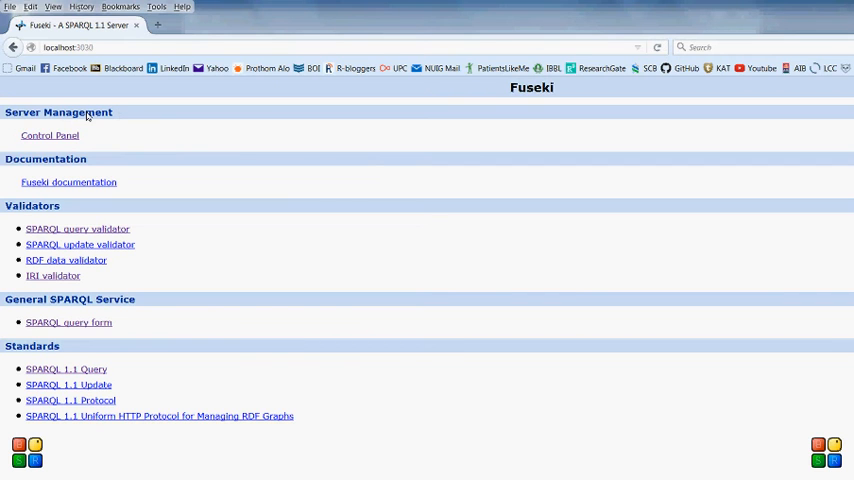
click(49, 135)
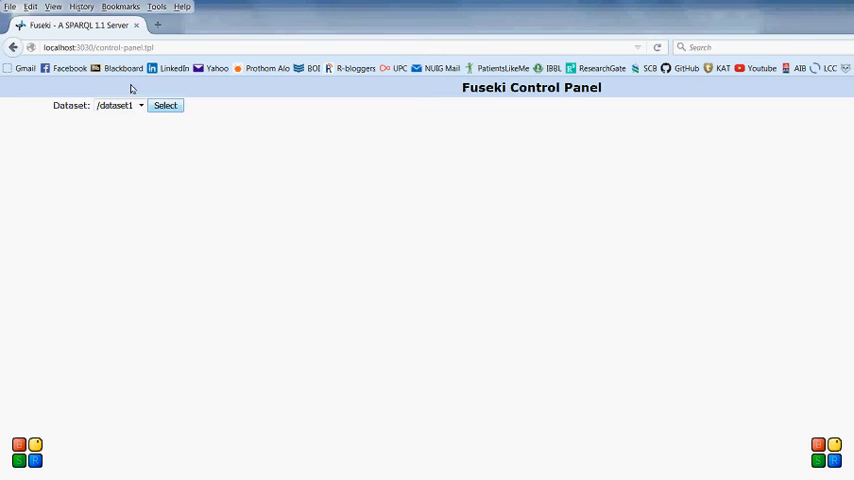
click(165, 105)
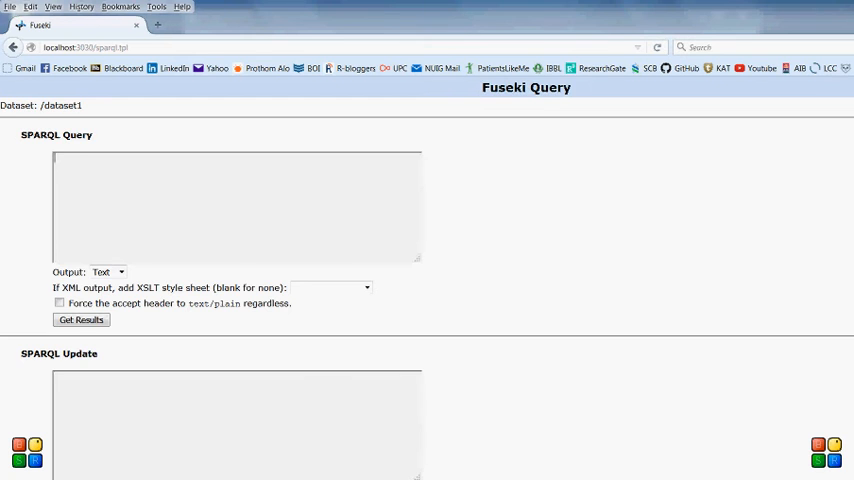
scroll(down, 3)
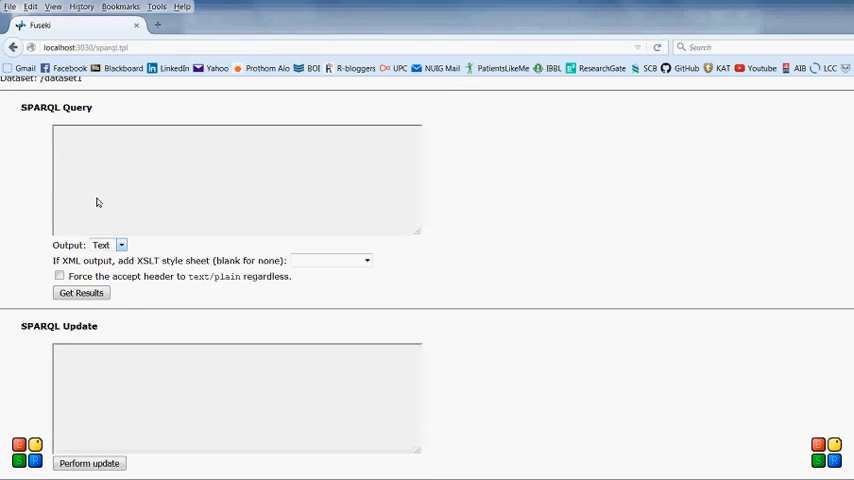
click(109, 245)
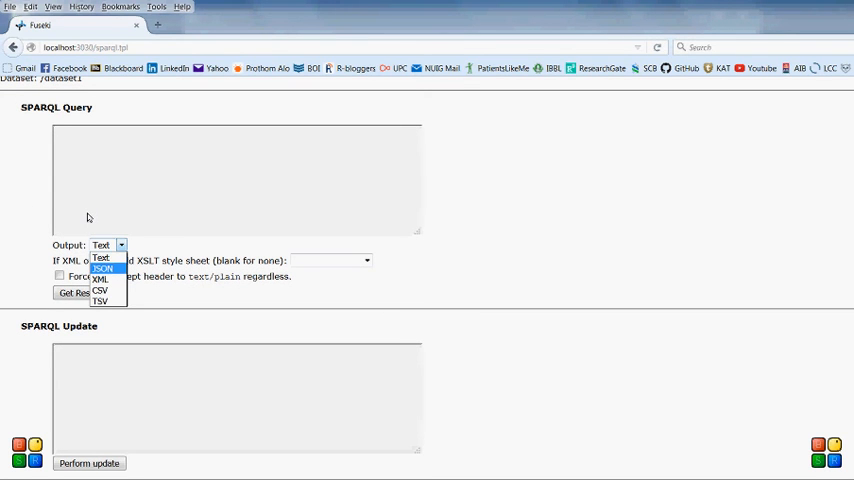
mouse_move(100, 301)
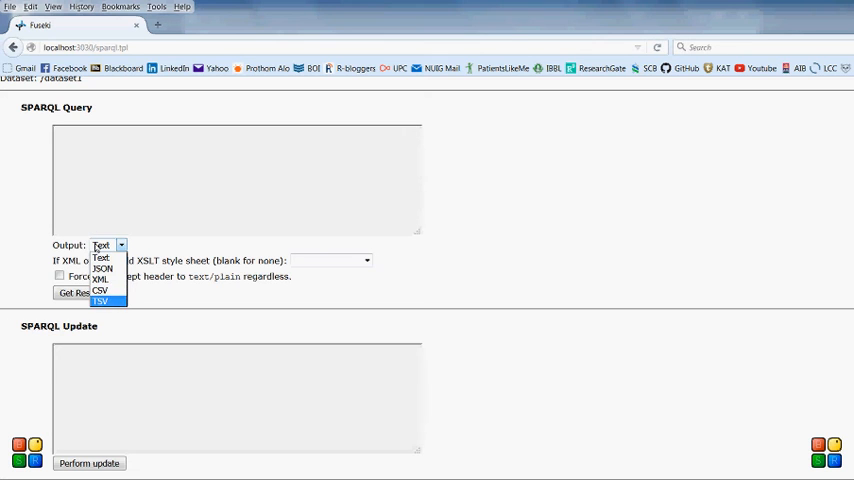
click(108, 245)
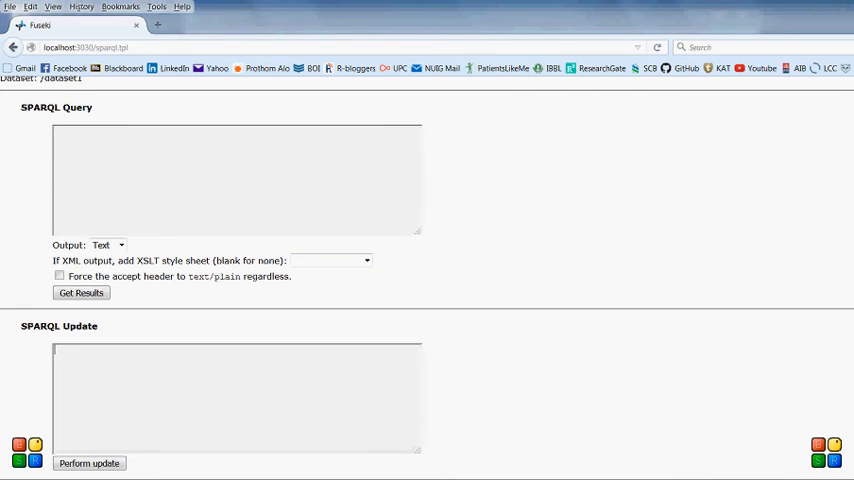
mouse_move(44, 290)
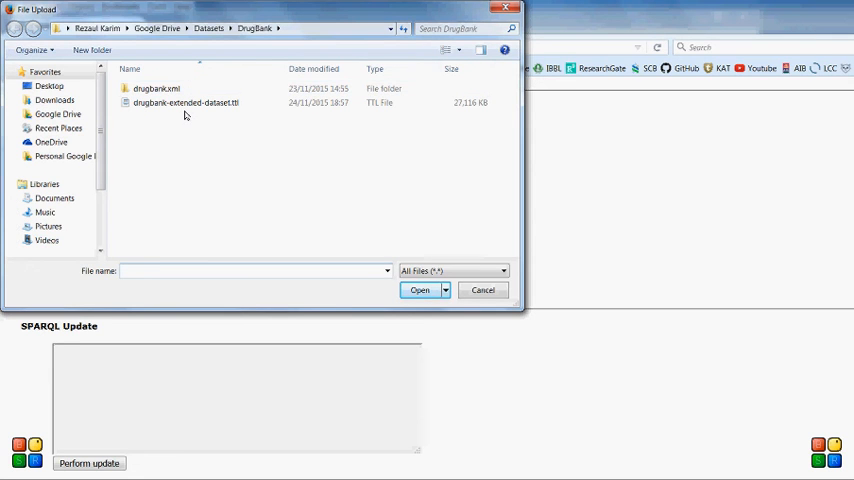
mouse_move(170, 95)
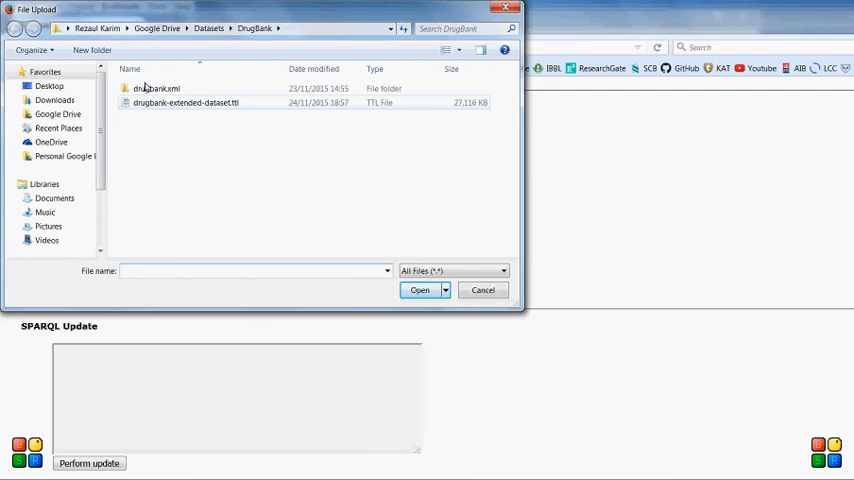
Choose drugbank-extended-dataset.ttl from the DrugBank folder for upload to dataset1.
click(185, 103)
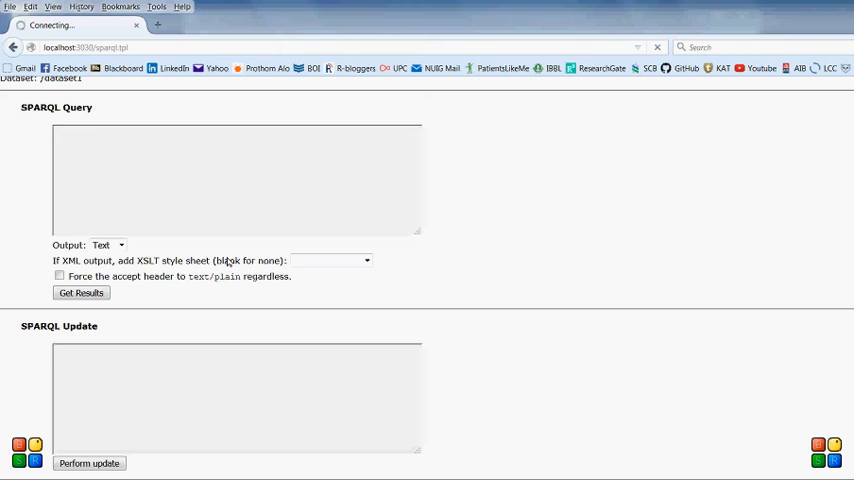
mouse_move(226, 199)
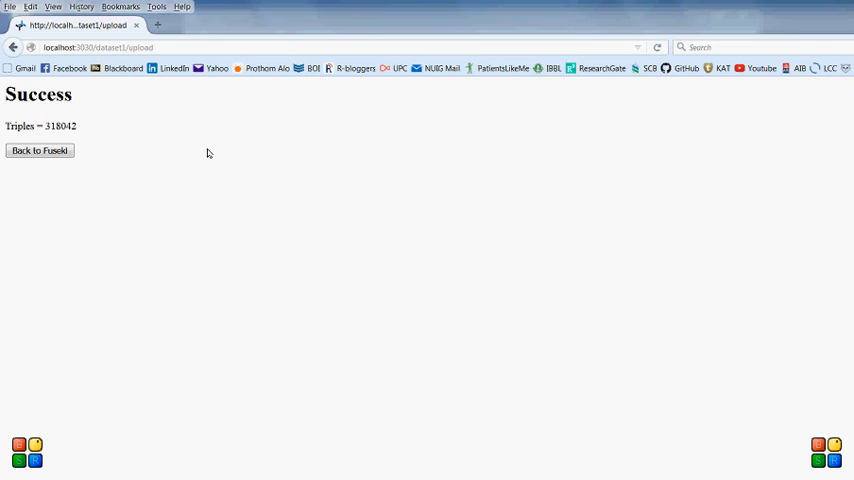
mouse_move(143, 80)
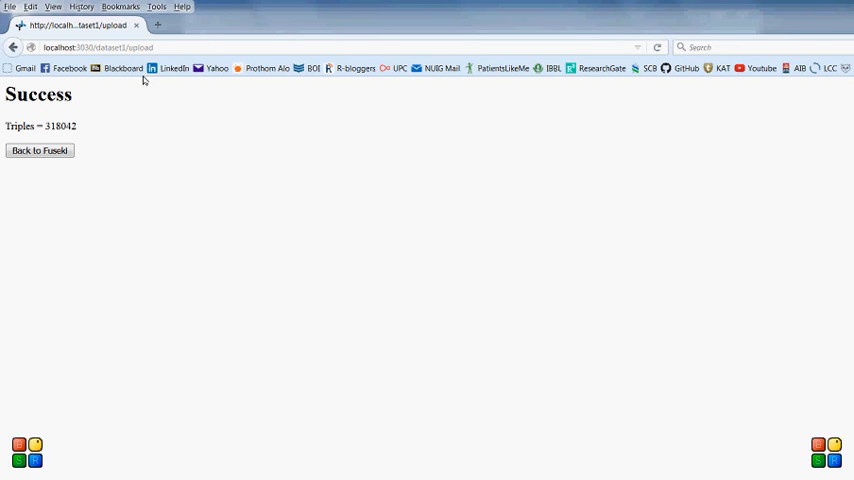
mouse_move(5, 110)
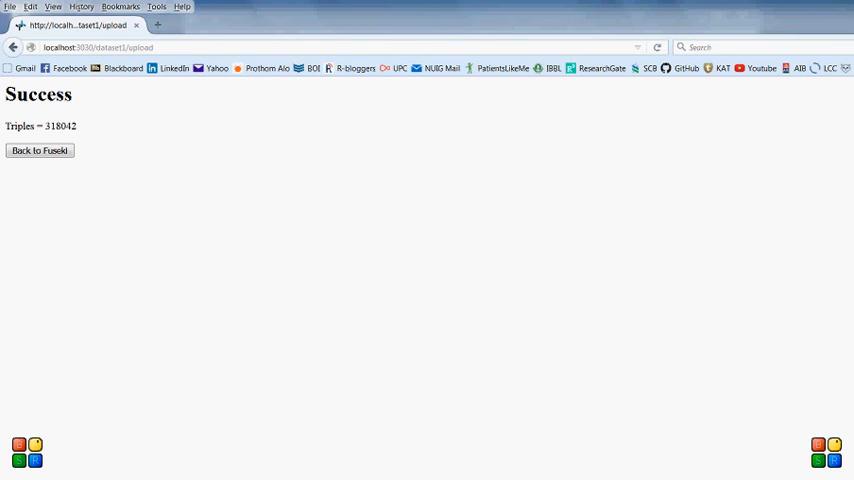
double_click(58, 126)
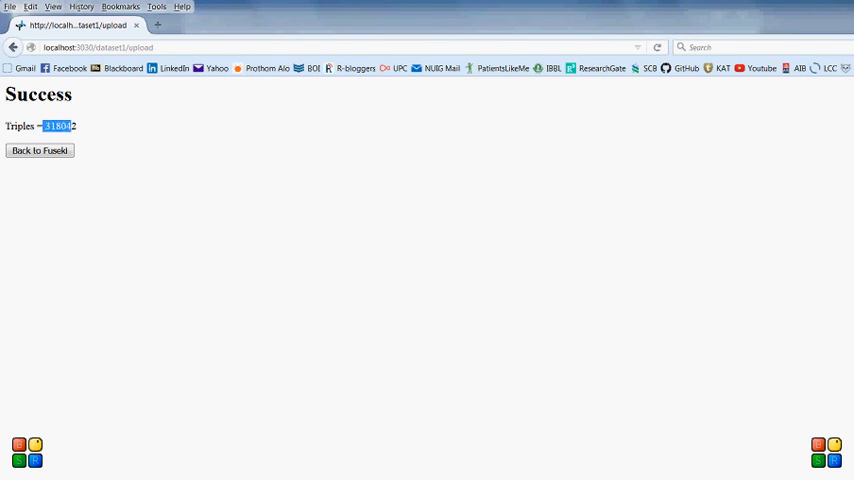
click(92, 110)
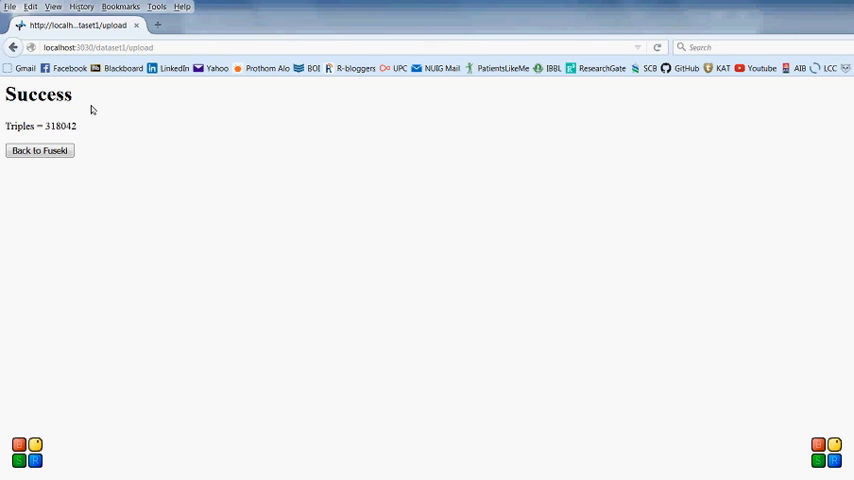
mouse_move(44, 141)
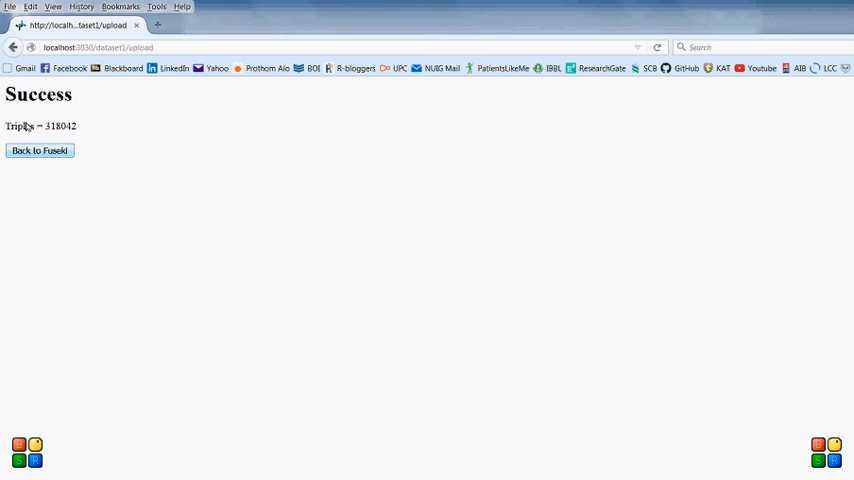
Return to Fuseki's Control Panel and select /dataset1 to reach its query page.
click(39, 150)
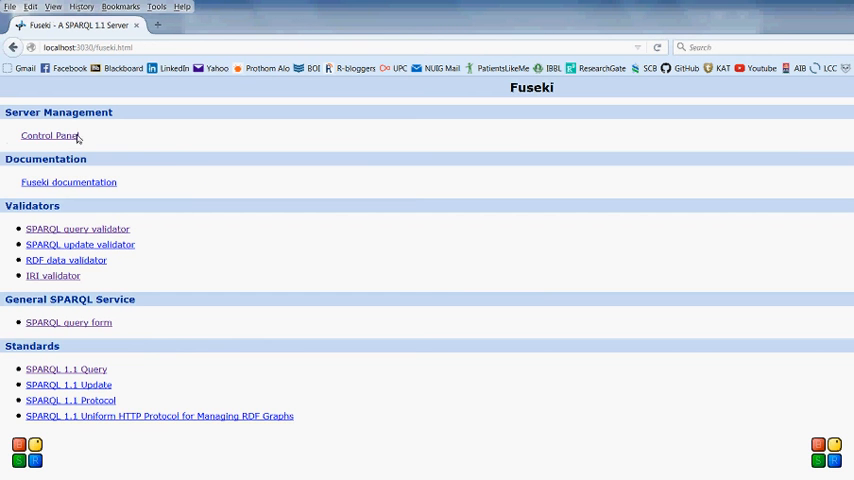
click(48, 135)
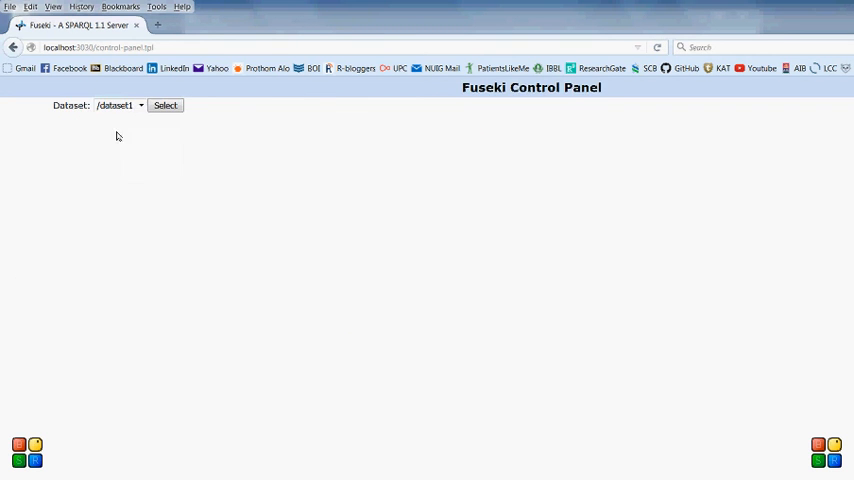
click(165, 105)
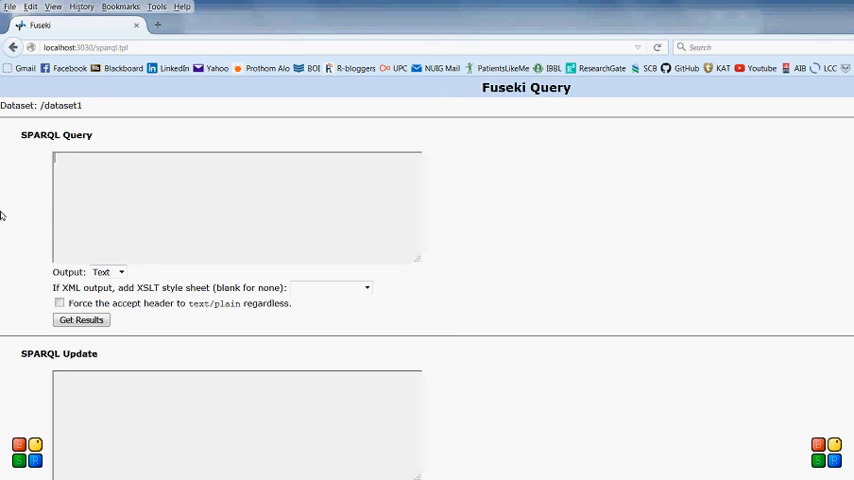
Enter 'select * where {?s ?p ?o}' and submit it for results.
text(select)
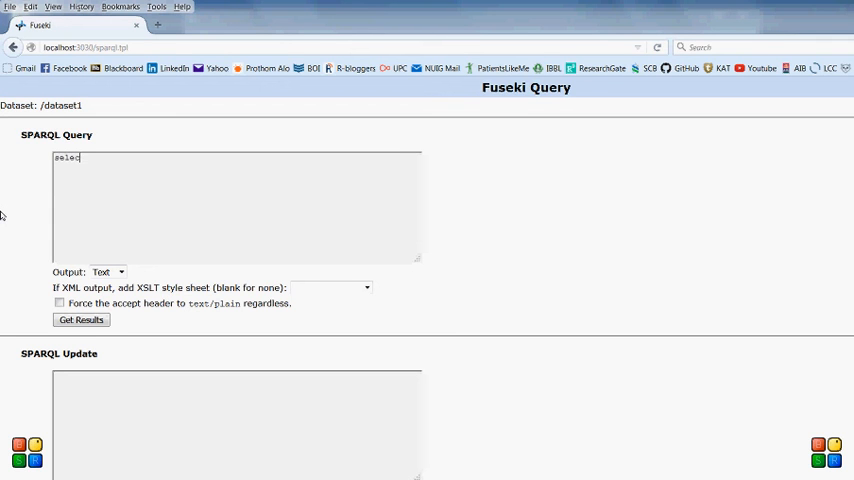
text(t)
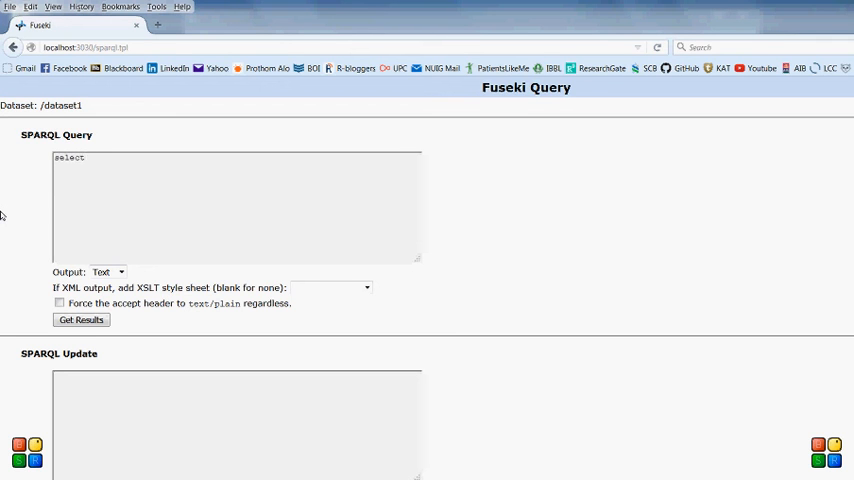
text(*)
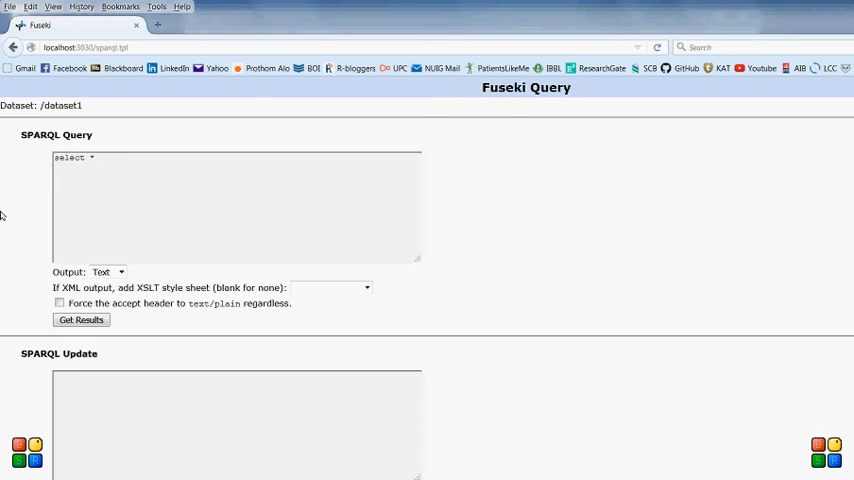
text(where {)
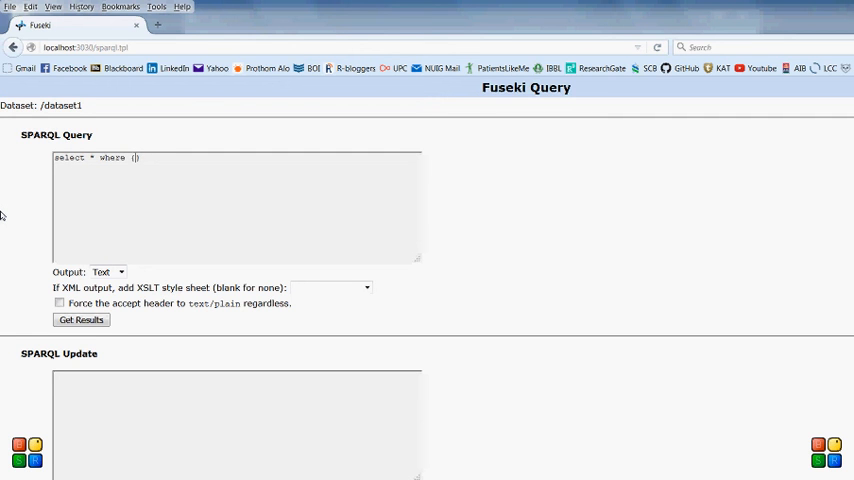
text(?s ?)
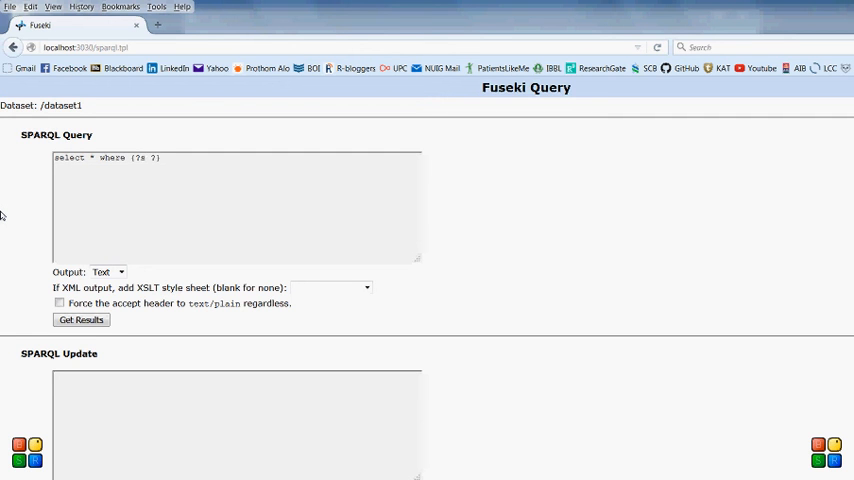
text(?p ?o)
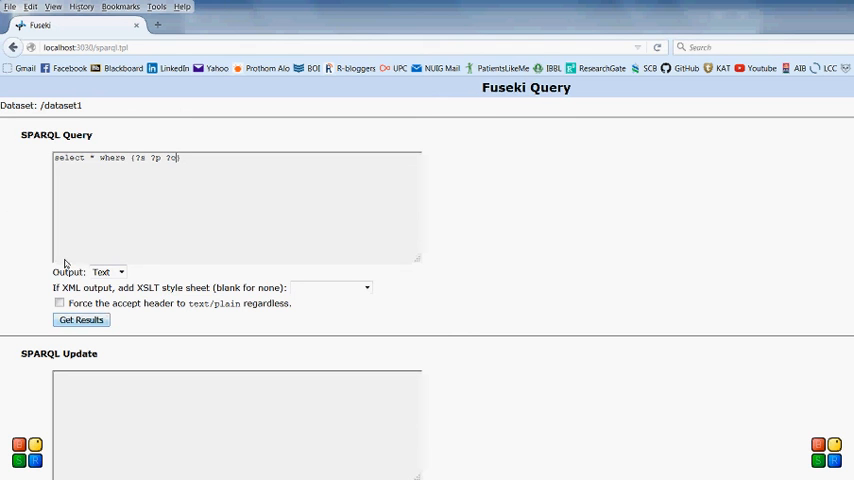
click(81, 319)
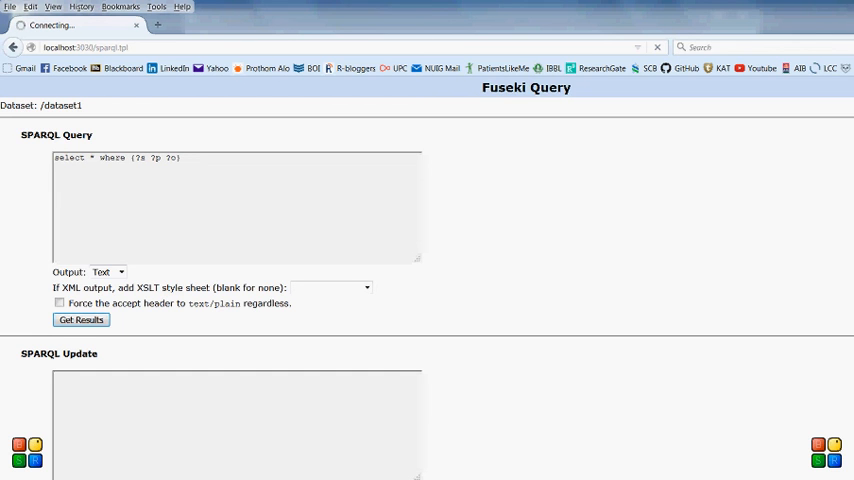
click(80, 319)
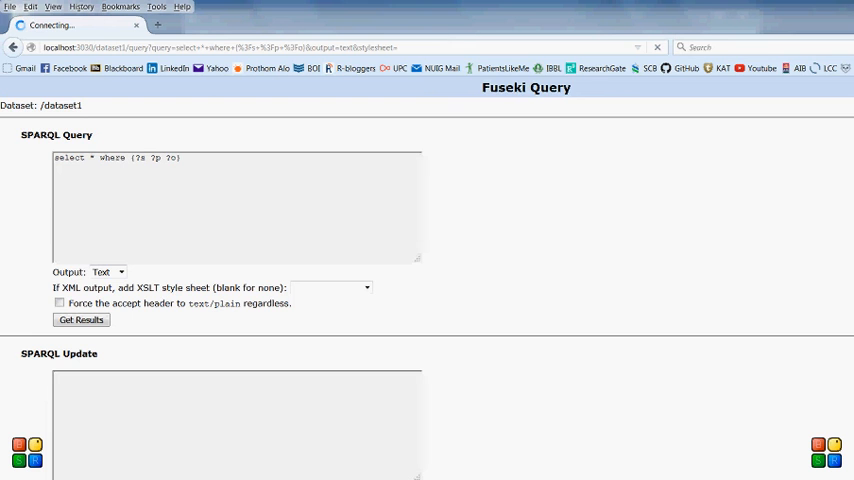
click(80, 319)
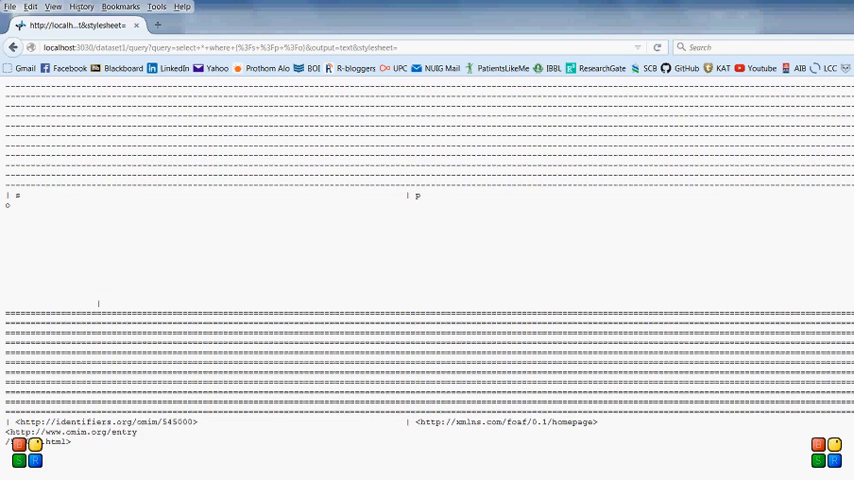
scroll(down, 3)
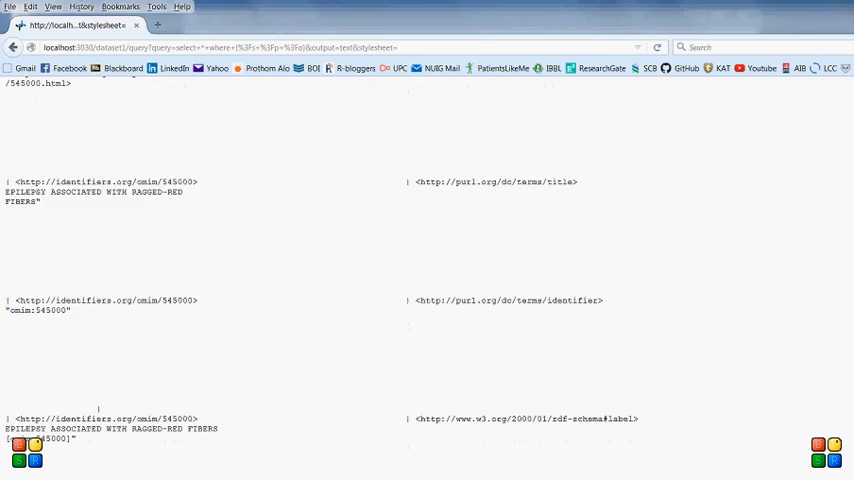
scroll(down, 3)
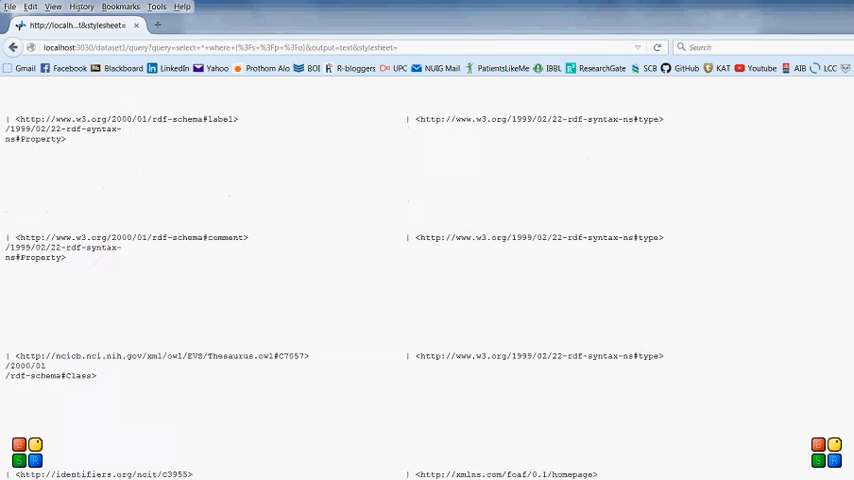
scroll(down, 3)
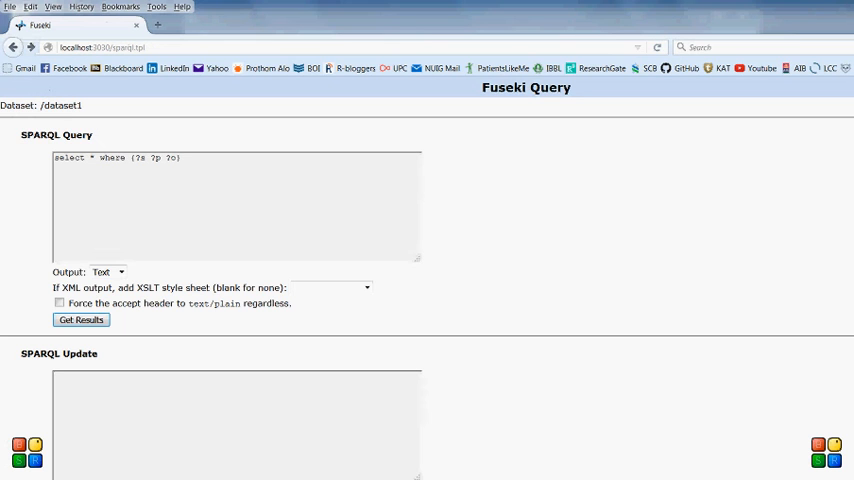
Set the Output dropdown to XML instead of Text.
click(107, 271)
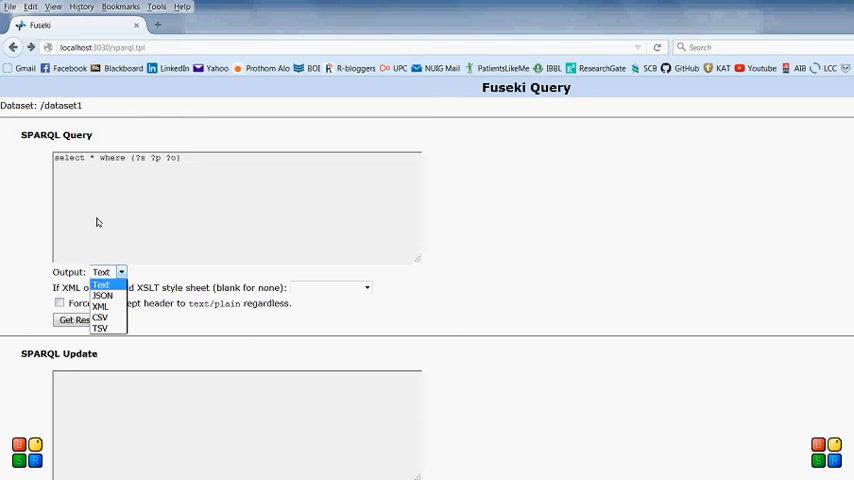
mouse_move(101, 305)
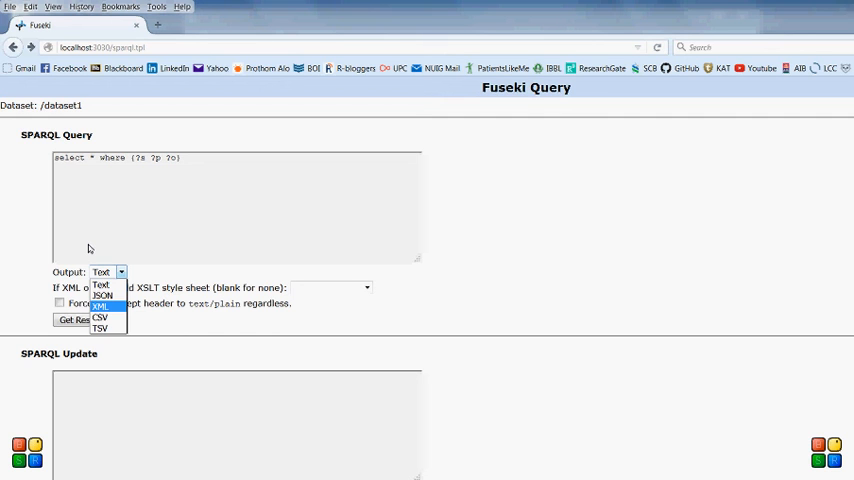
click(100, 306)
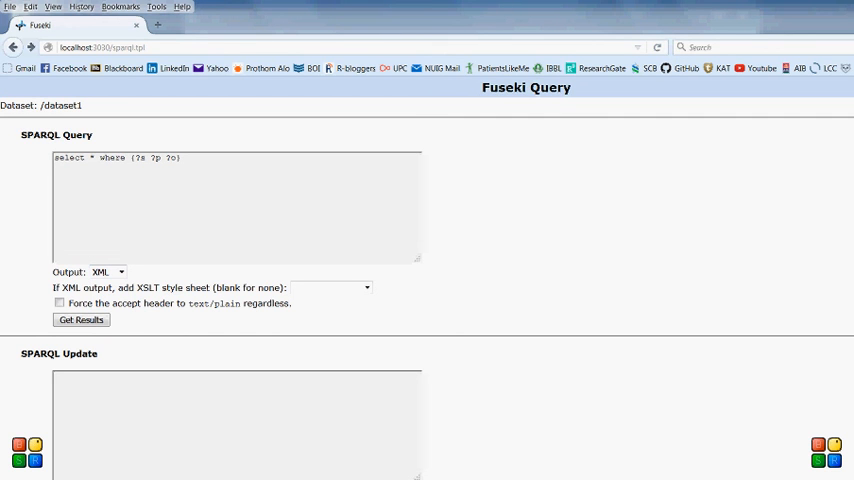